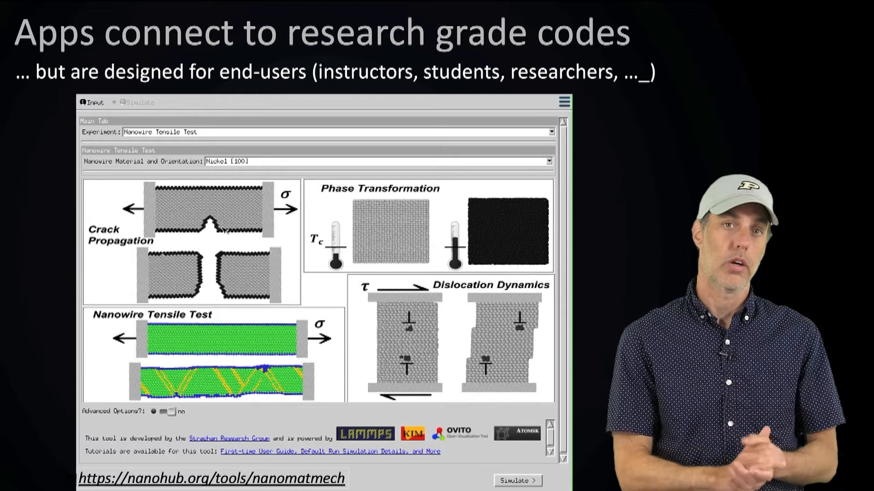
# Step: Return to the Nanowire Tensile Test experiment and display its simulation results with the atomistic wire animation
pyautogui.click(550, 132)
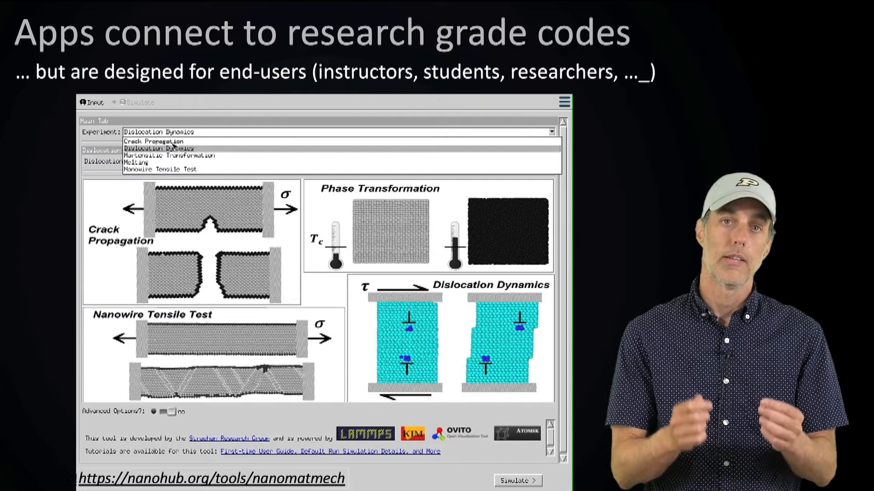
pyautogui.click(171, 169)
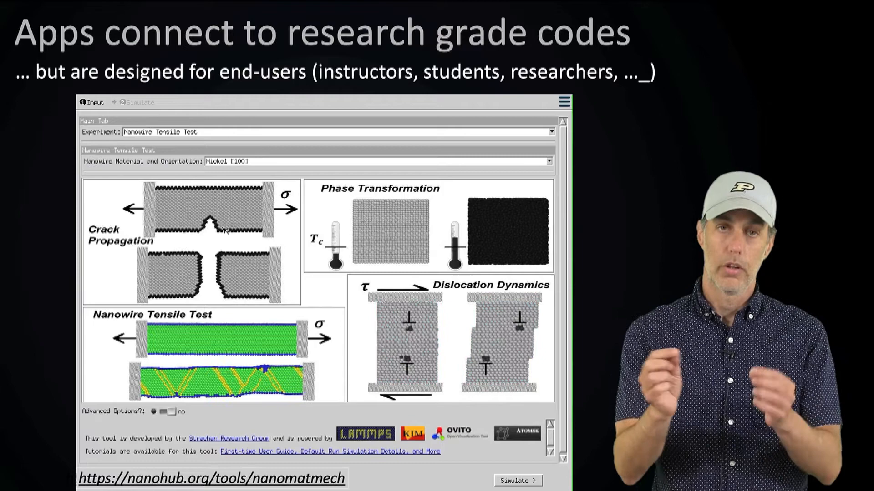
pyautogui.click(517, 480)
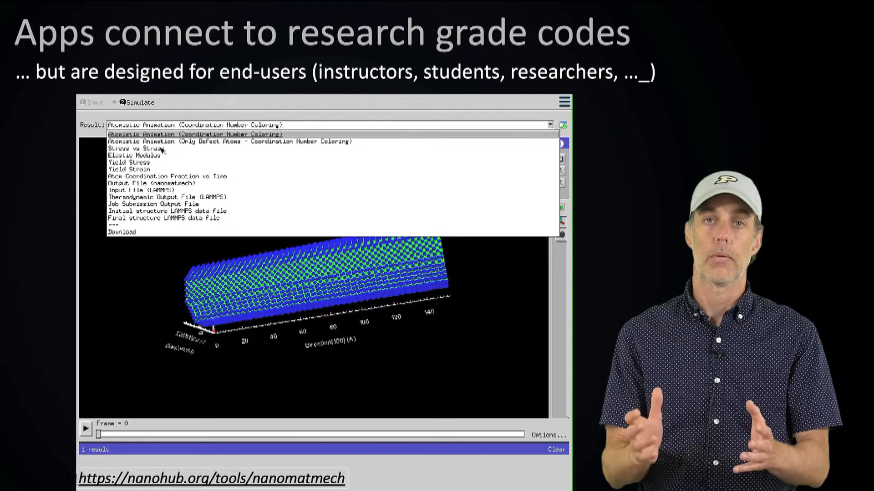
pyautogui.click(223, 141)
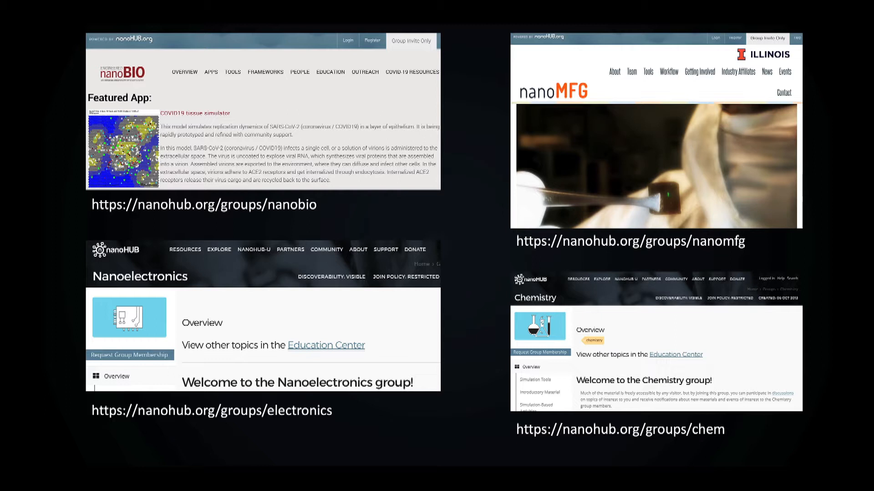
# Step: Advance to the 'Instant feedback via simulation caching' slide
pyautogui.press('right')
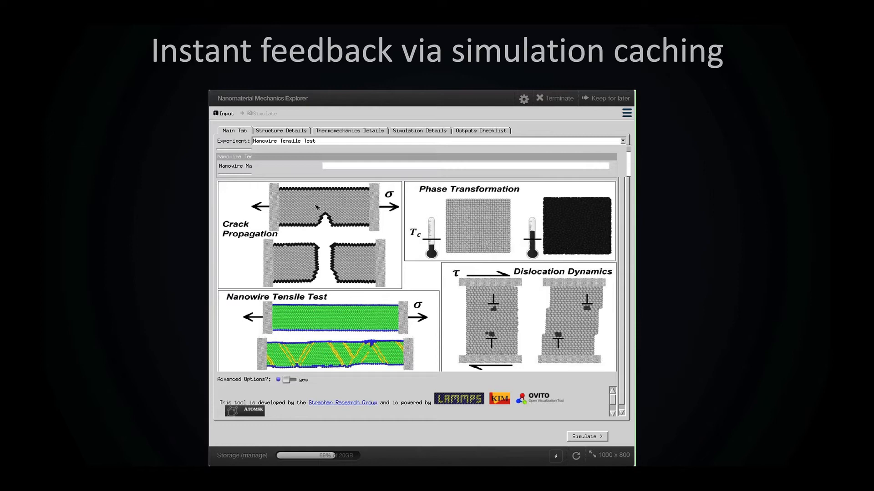
# Step: Review the Thermomechanics Details and run the simulation to show the cached notched-nanowire animation
pyautogui.click(350, 130)
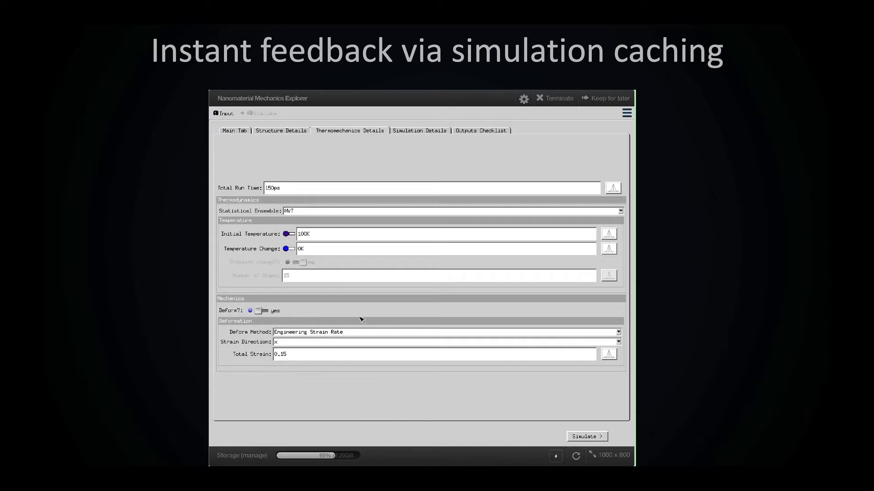
pyautogui.click(586, 436)
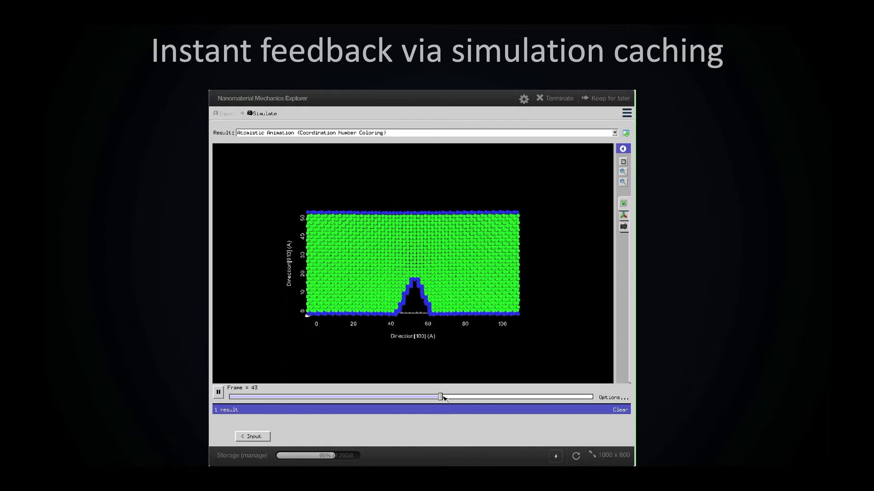
# Step: Advance the crack animation from frame 43 to 53 until the sample fractures, then move to the next slide
pyautogui.moveTo(443, 397); pyautogui.dragTo(460, 397)
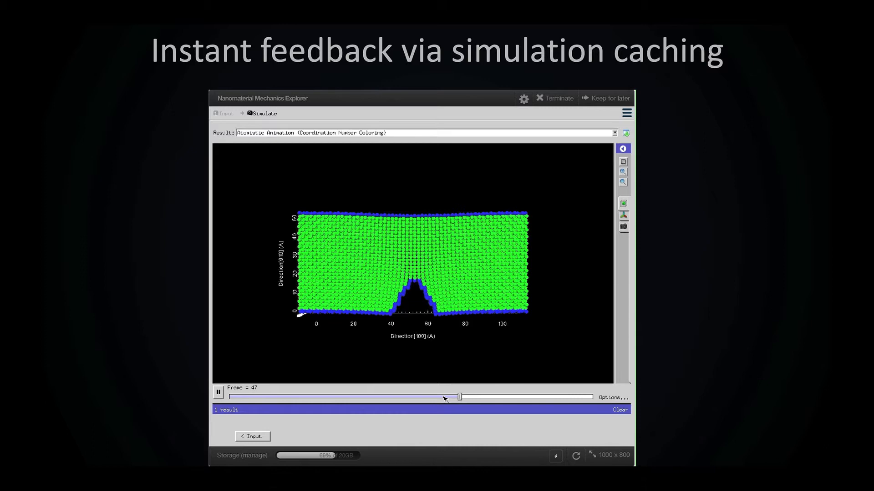
pyautogui.moveTo(458, 397); pyautogui.dragTo(488, 397)
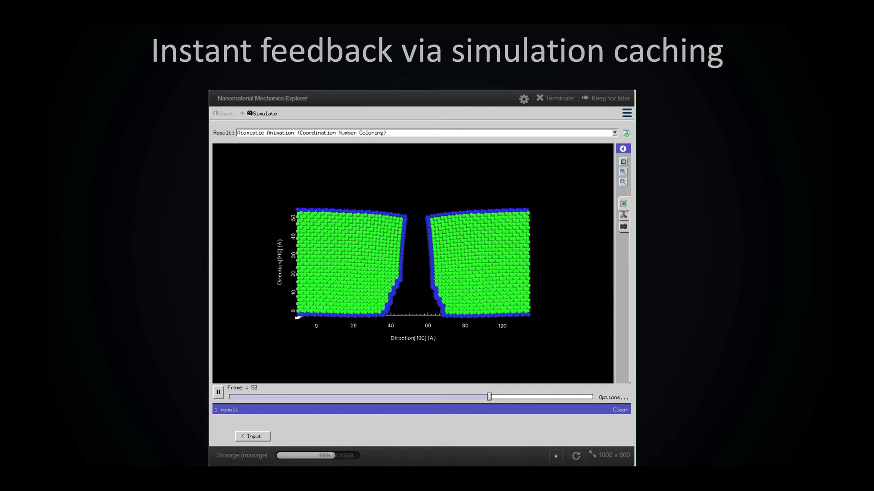
pyautogui.press('Right')
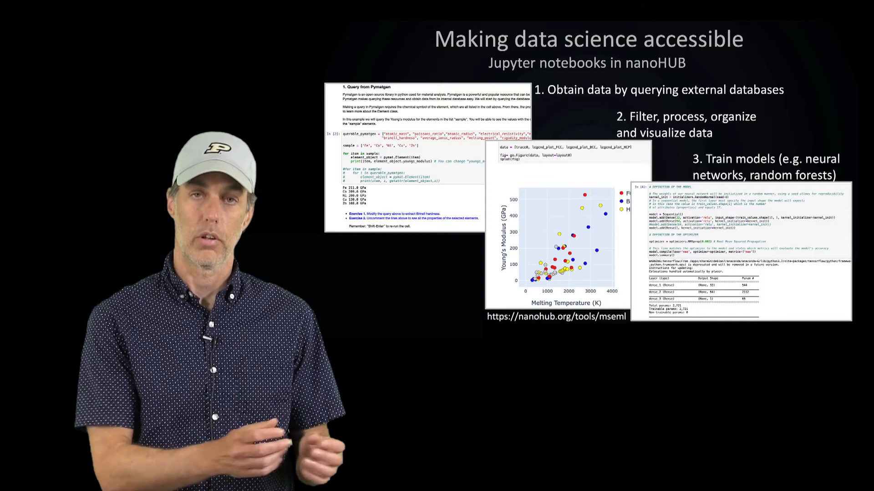
# Step: Advance to the 'Making data science accessible' Jupyter notebooks slide
pyautogui.press('Right')
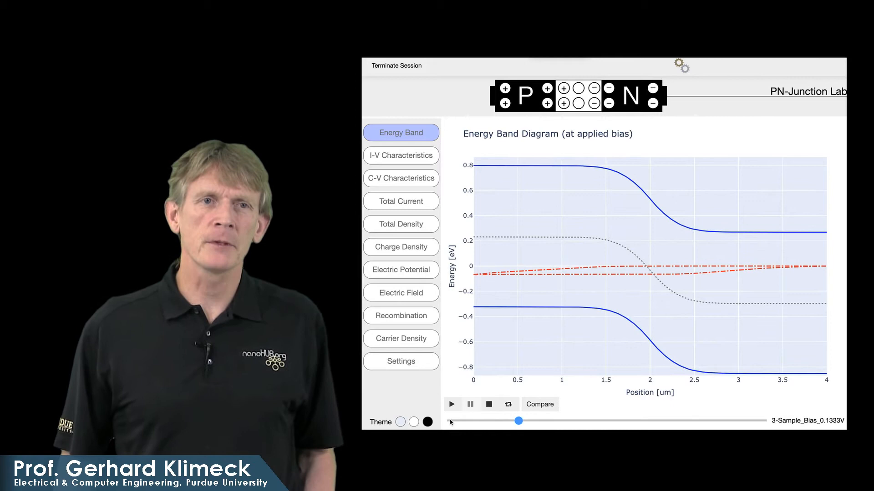
# Step: Sweep the applied bias on the energy band diagram, then show net charge density at 0.4 V bias
pyautogui.moveTo(520, 420); pyautogui.dragTo(731, 420)
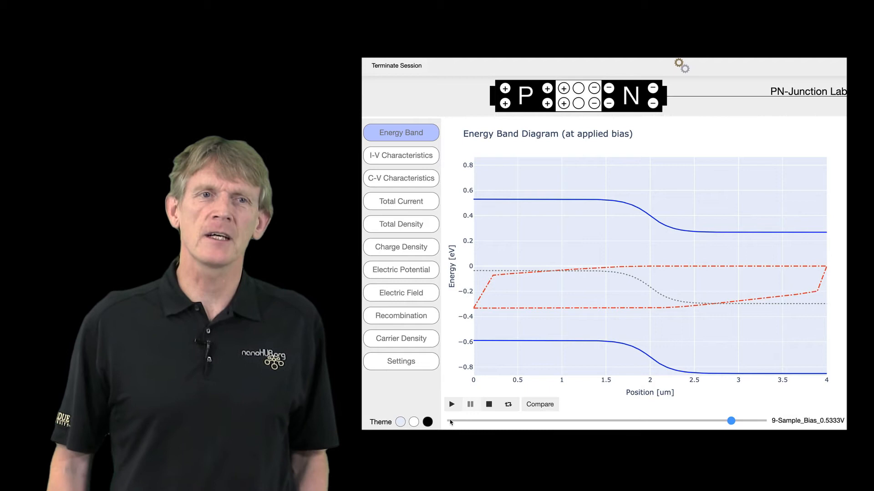
pyautogui.click(400, 246)
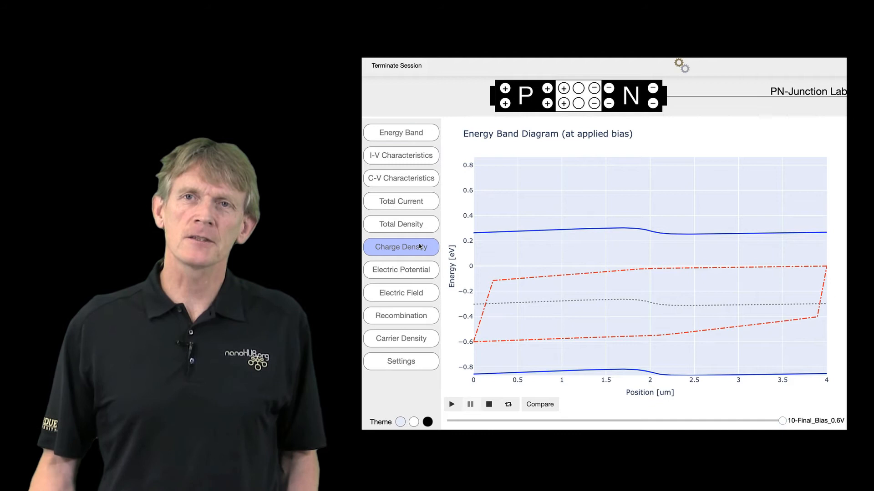
pyautogui.moveTo(782, 421); pyautogui.dragTo(518, 420)
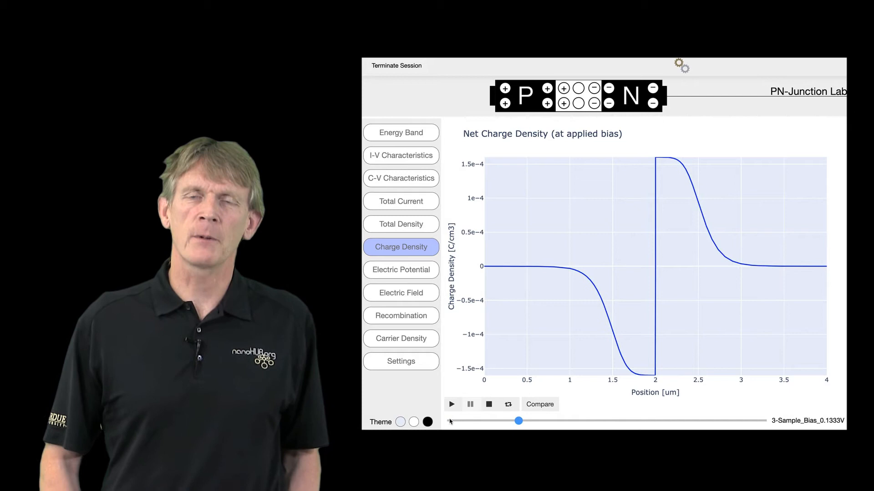
pyautogui.moveTo(517, 420); pyautogui.dragTo(660, 420)
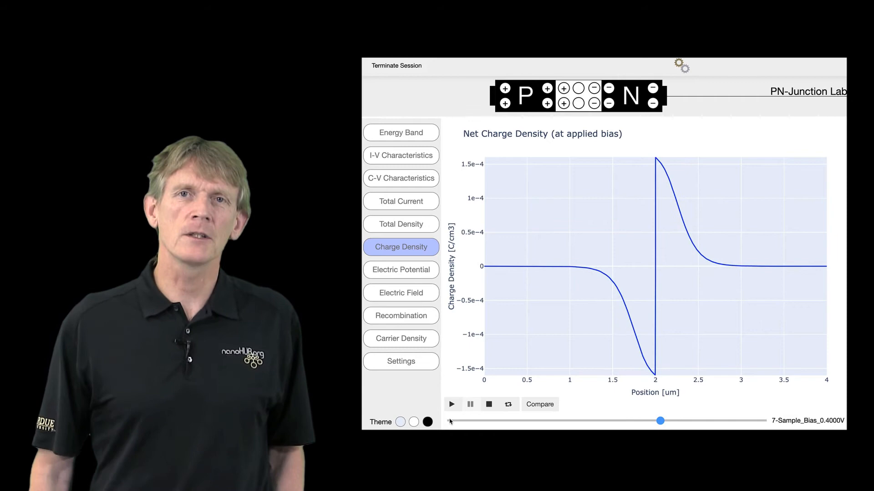
# Step: Review the 1.00e+15 acceptor / 1.00e+16 donor doping settings, then show net charge density at 0.3333 V bias
pyautogui.click(400, 361)
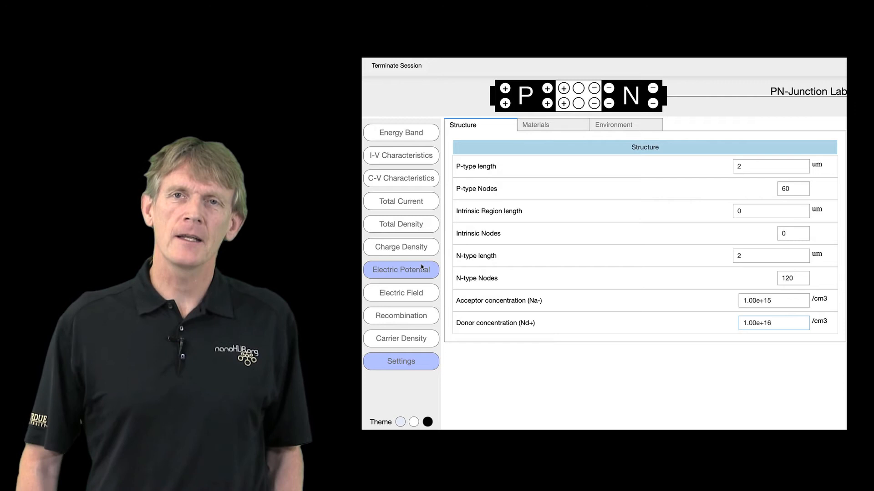
pyautogui.click(400, 246)
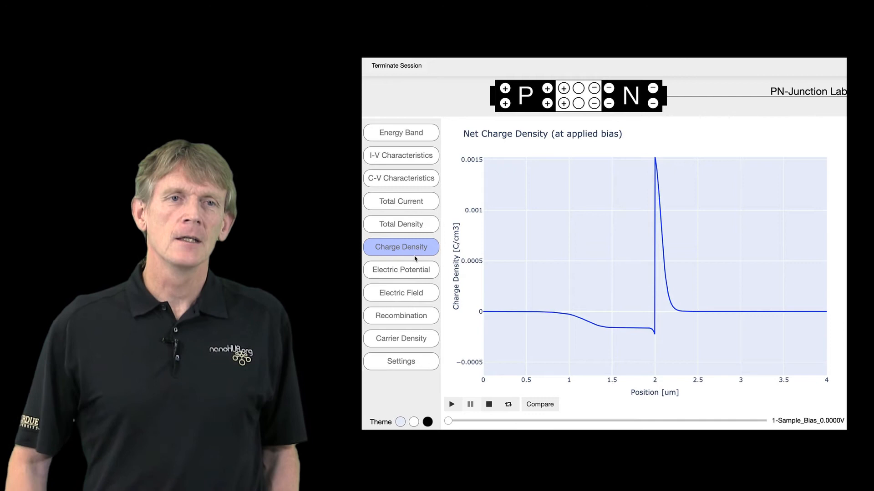
pyautogui.moveTo(448, 421); pyautogui.dragTo(624, 420)
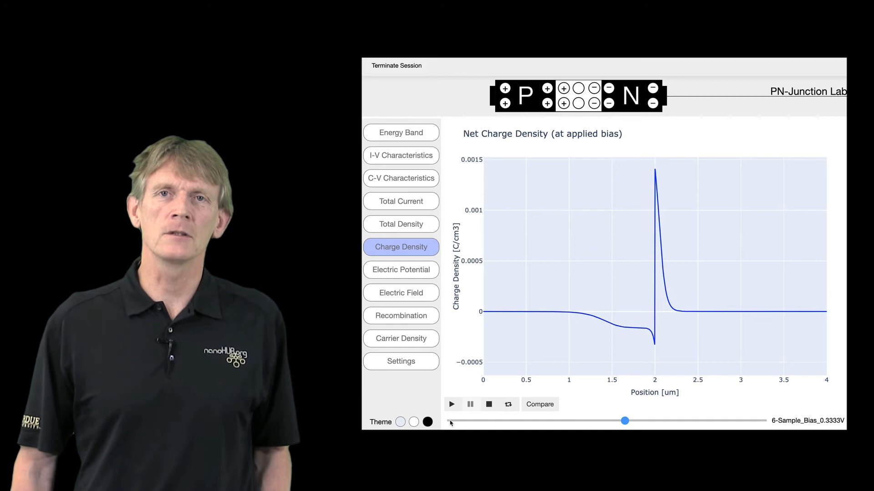
pyautogui.click(538, 404)
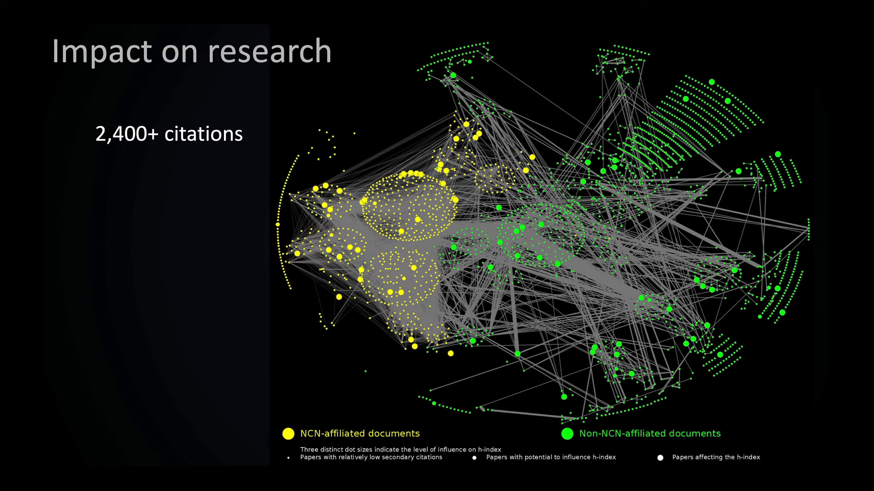
# Step: Reveal the remaining research impact statistics, then advance to the user activity timeline slide
pyautogui.press('right')
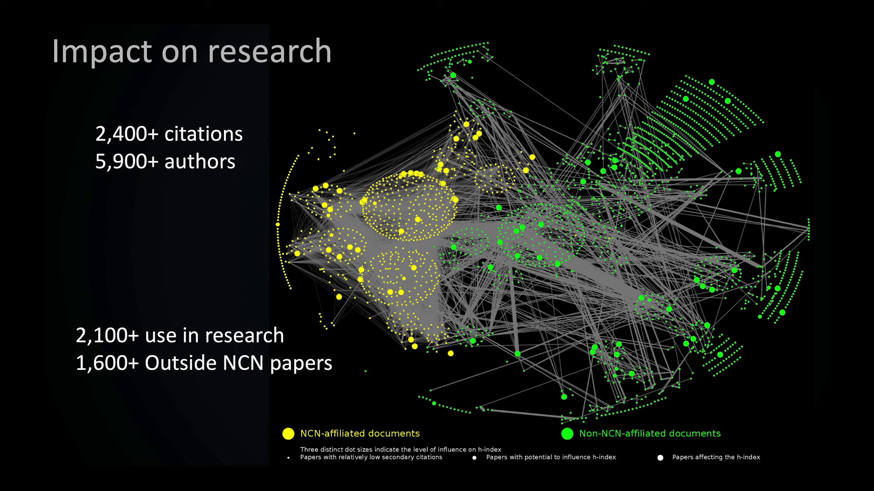
pyautogui.press('Right')
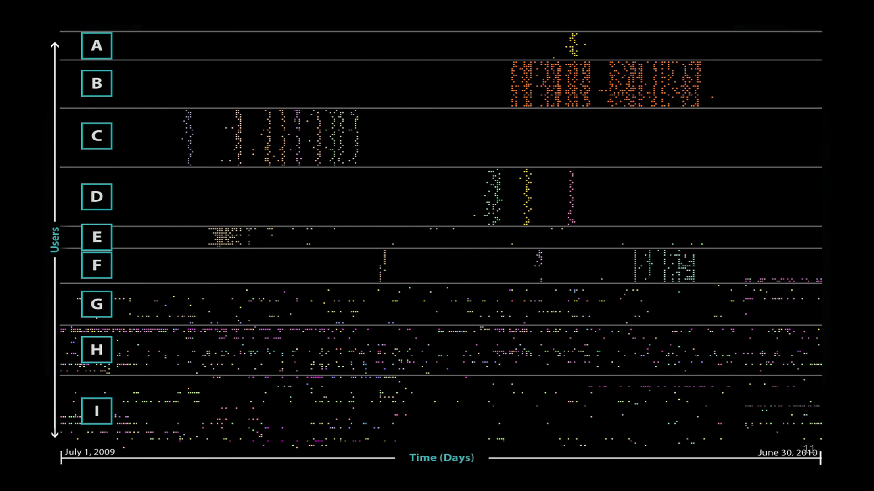